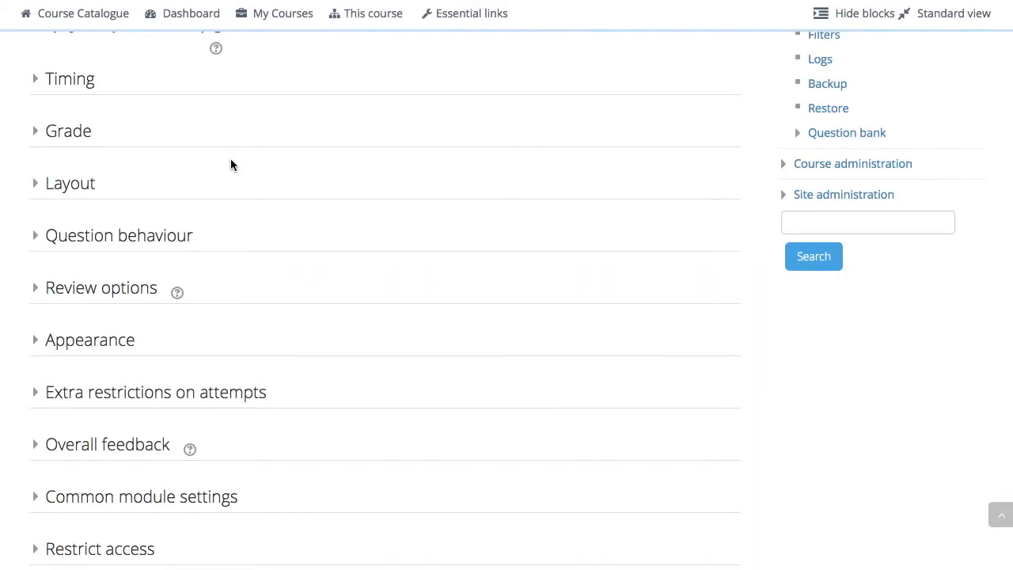
- Expand the quiz's Grade section to reveal grade category, grade to pass, attempts and grading method
left_click(68, 130)
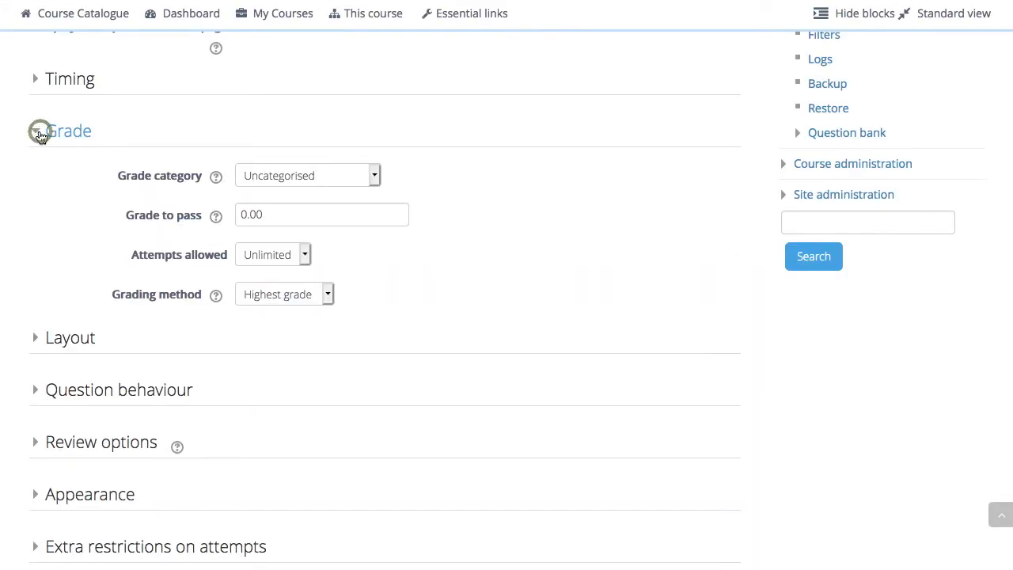
left_click(35, 131)
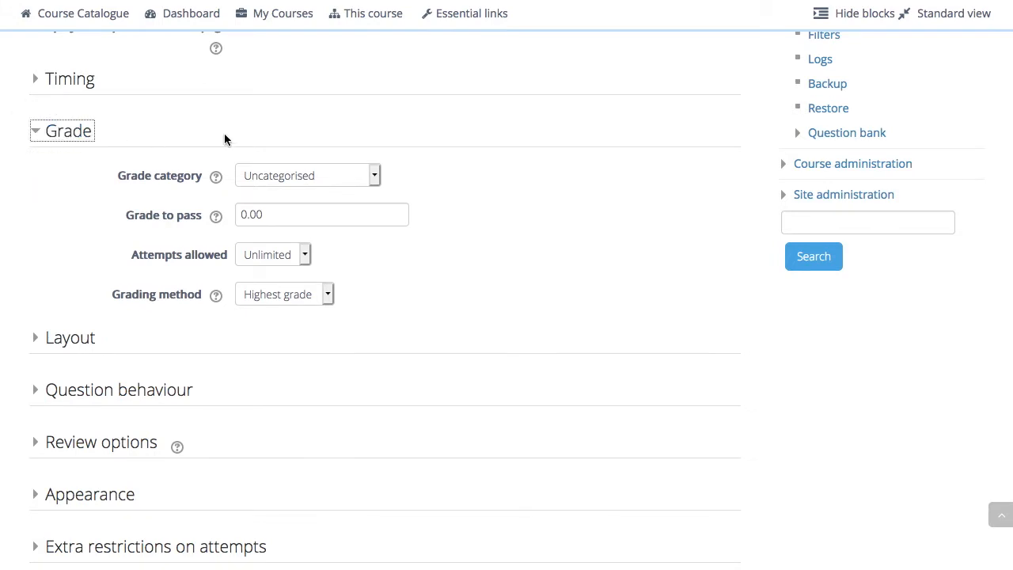
mouse_move(277, 176)
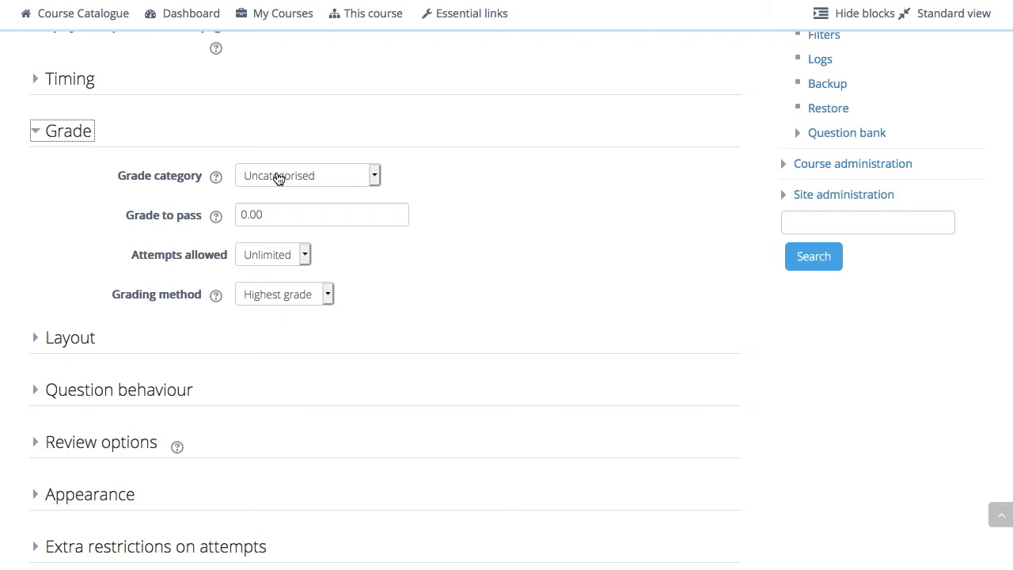
- Change the quiz grade category from Uncategorised to Continuous Assessment
left_click(308, 175)
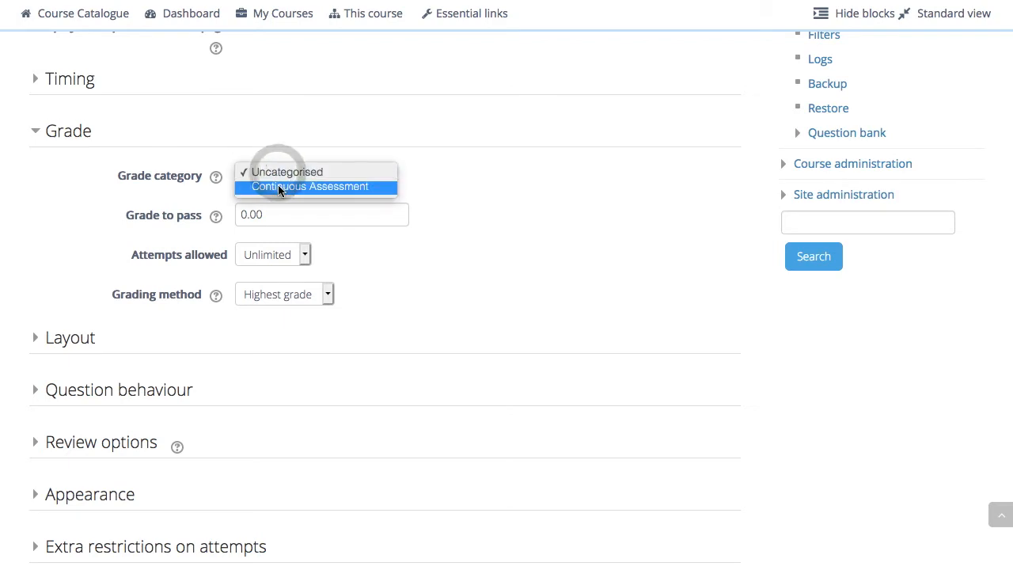
left_click(310, 186)
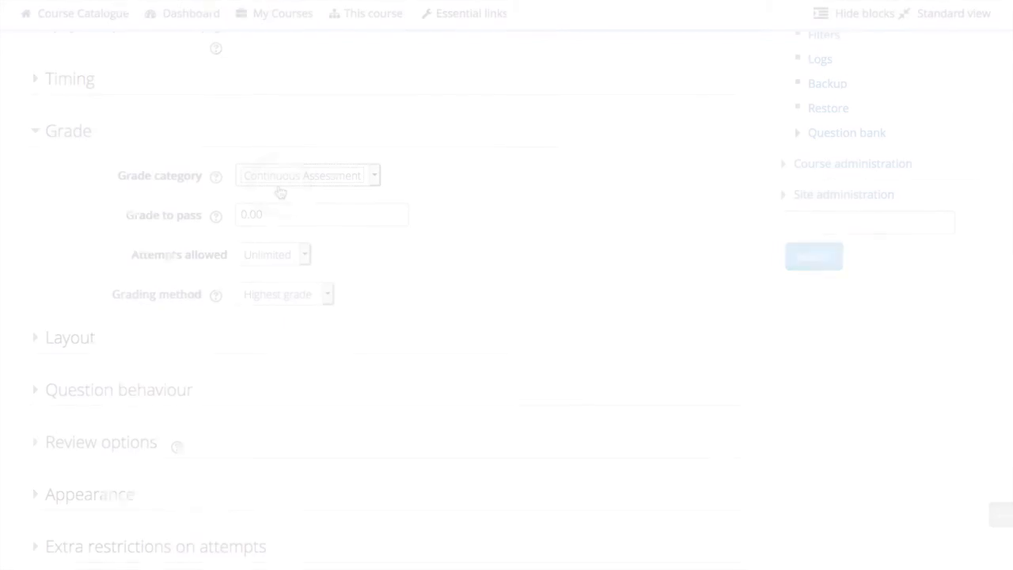
left_click(321, 214)
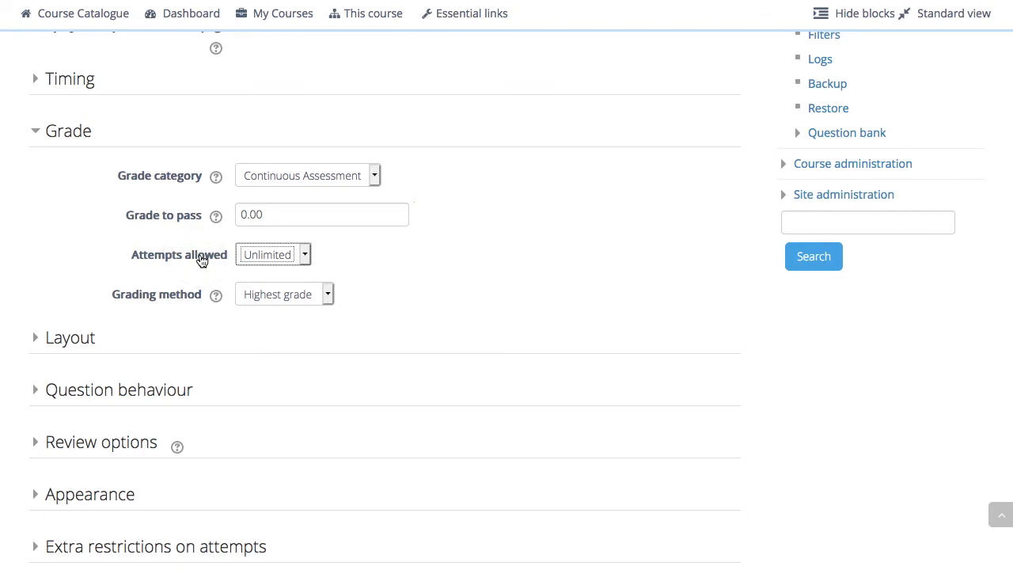
- Keep Highest grade as the grading method and view the Grading method help
left_click(273, 254)
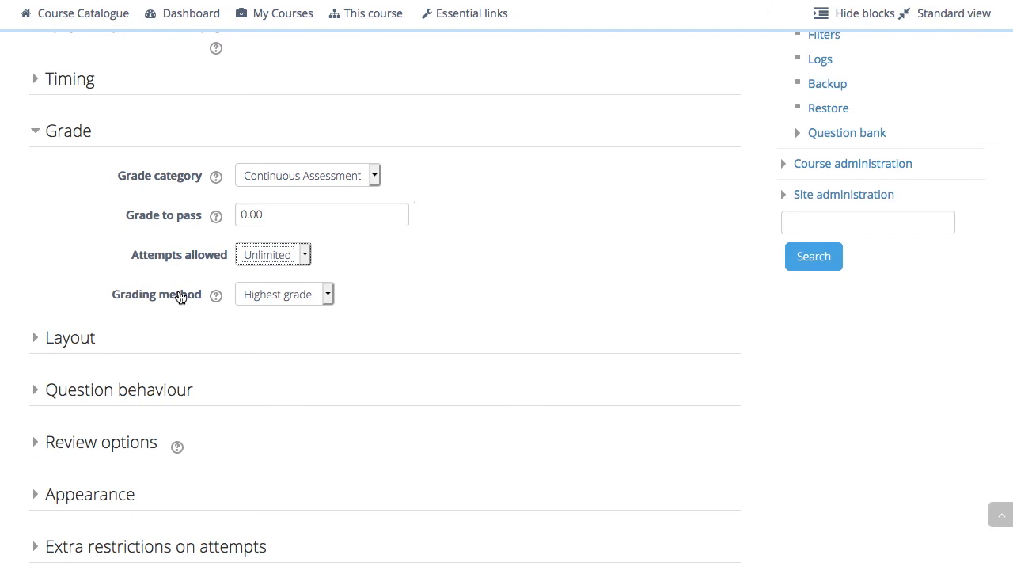
left_click(283, 294)
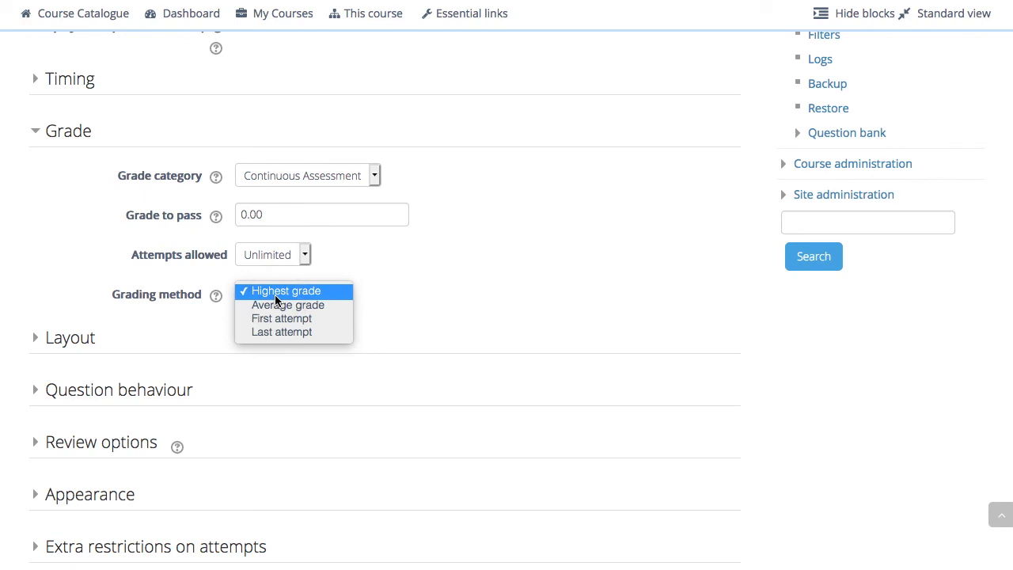
left_click(286, 291)
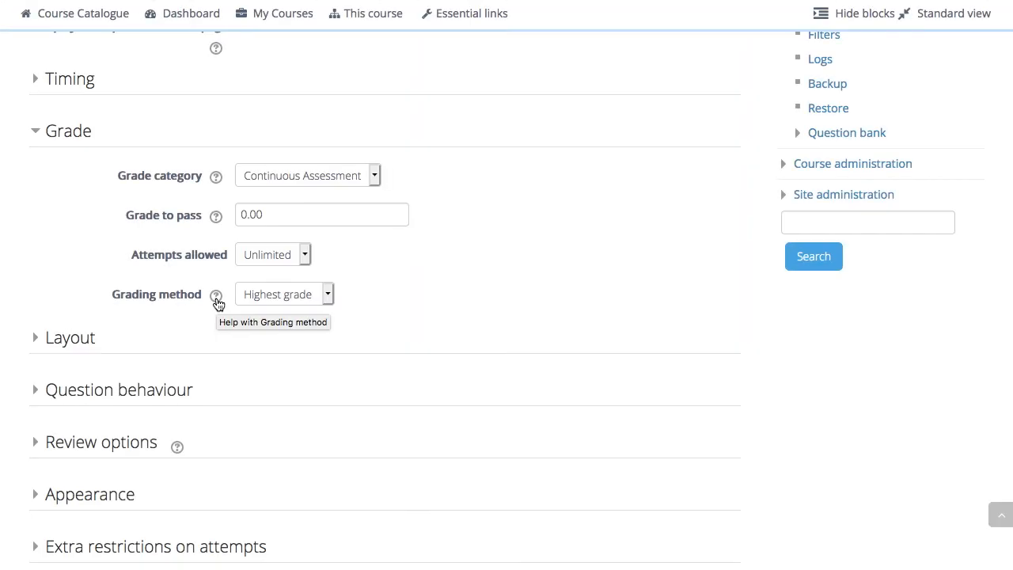
left_click(217, 295)
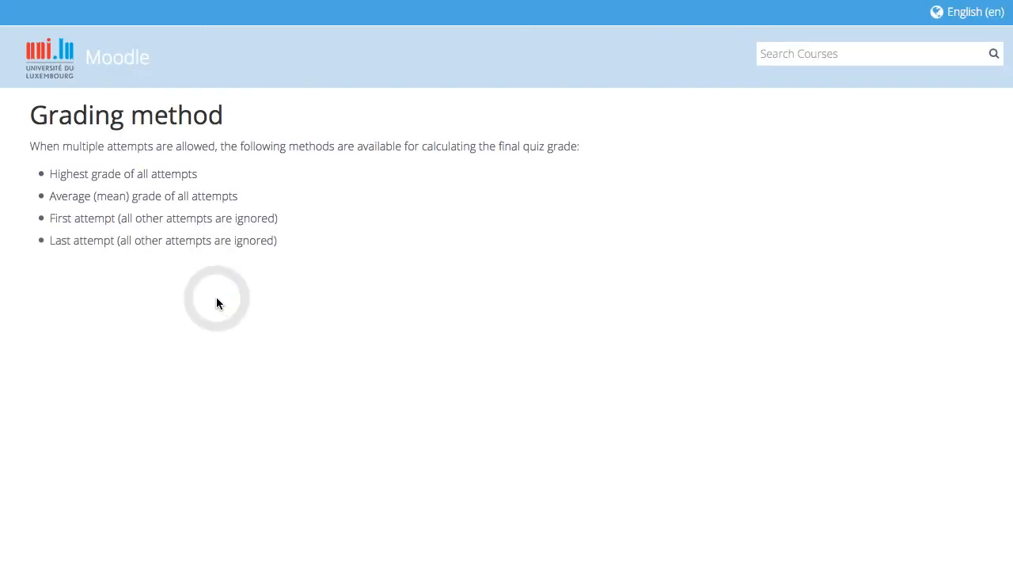